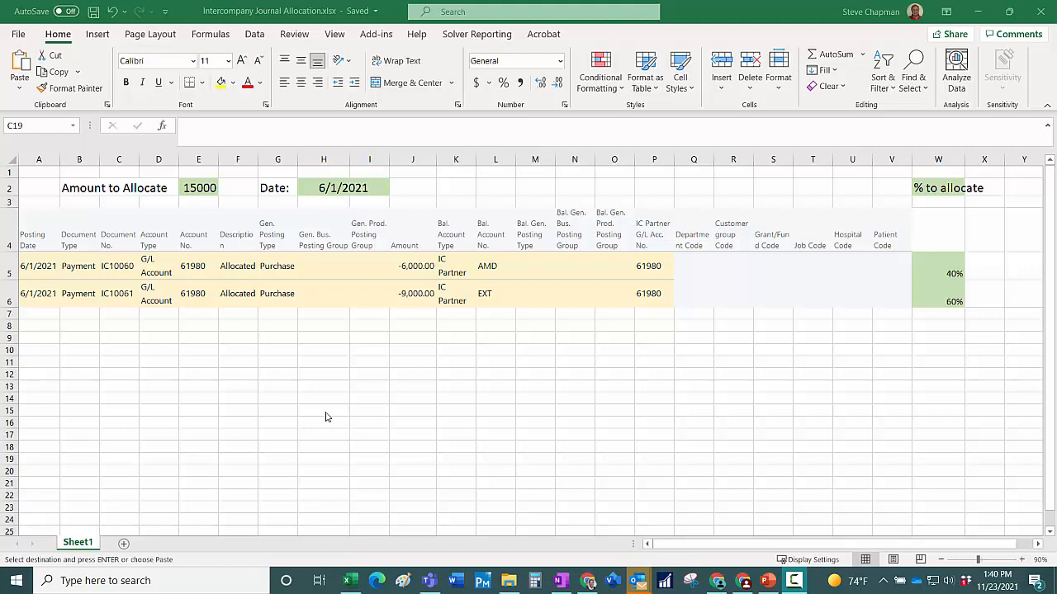
mouse_move(425, 289)
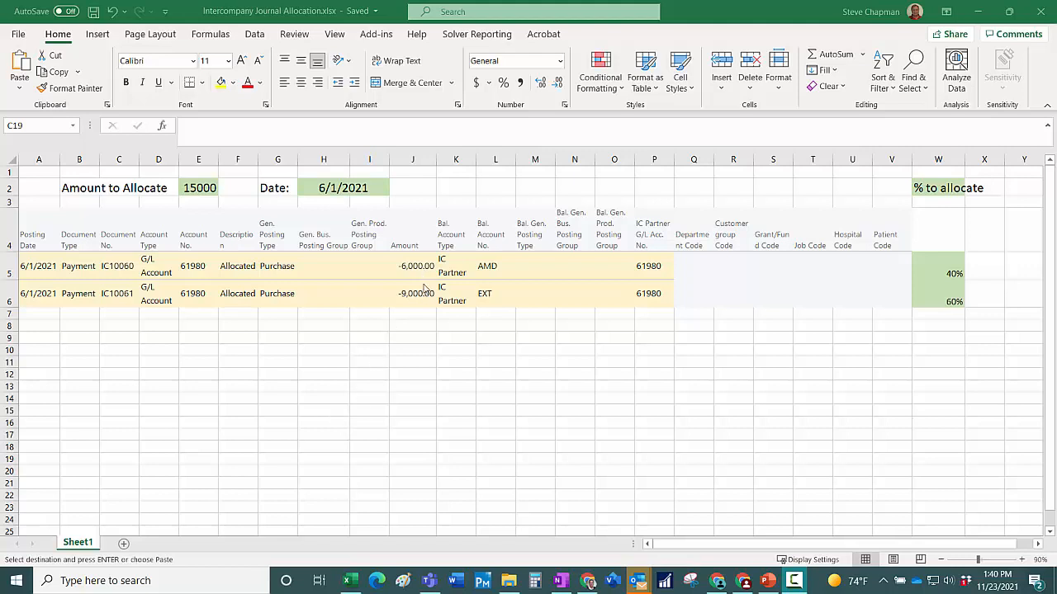
mouse_move(475, 393)
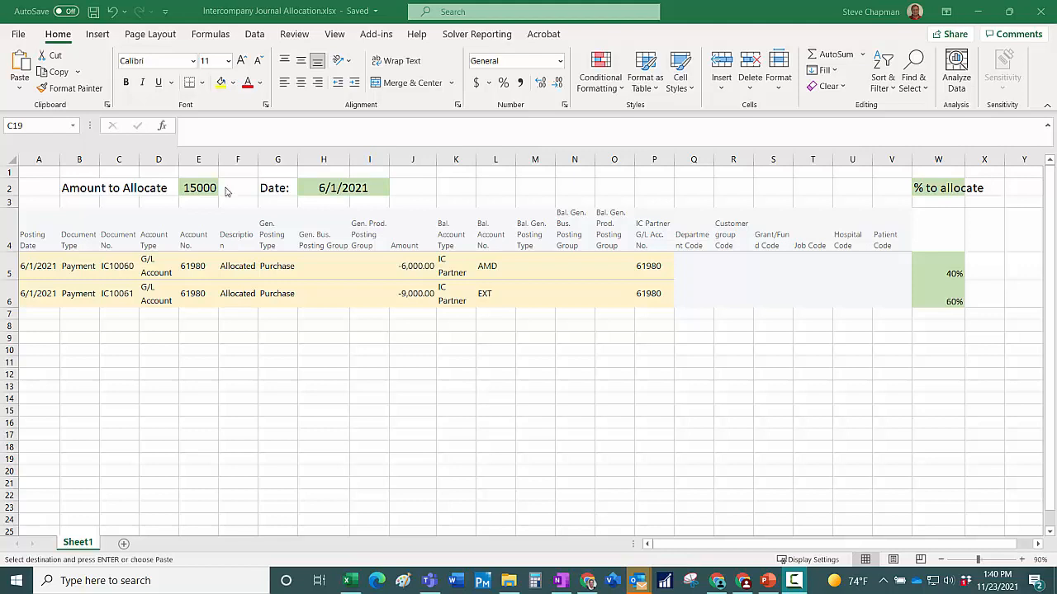
mouse_move(196, 192)
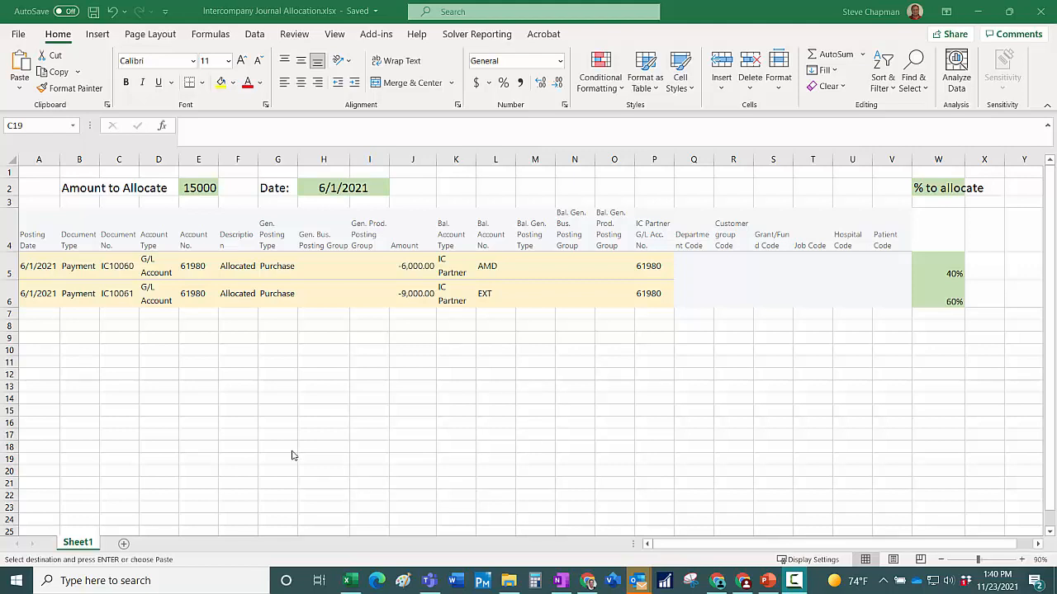
mouse_move(276, 348)
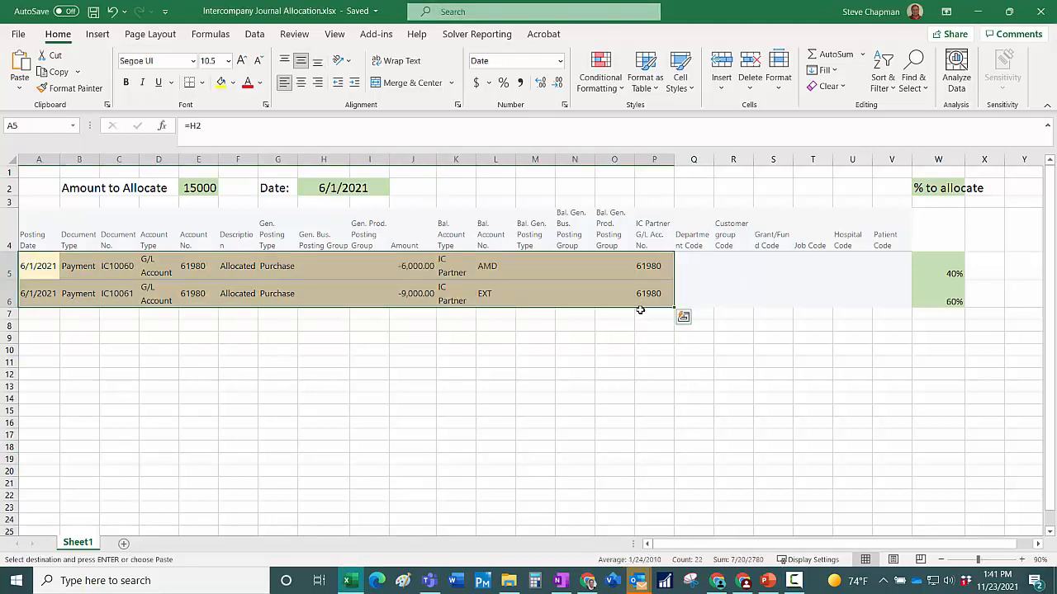
mouse_move(717, 580)
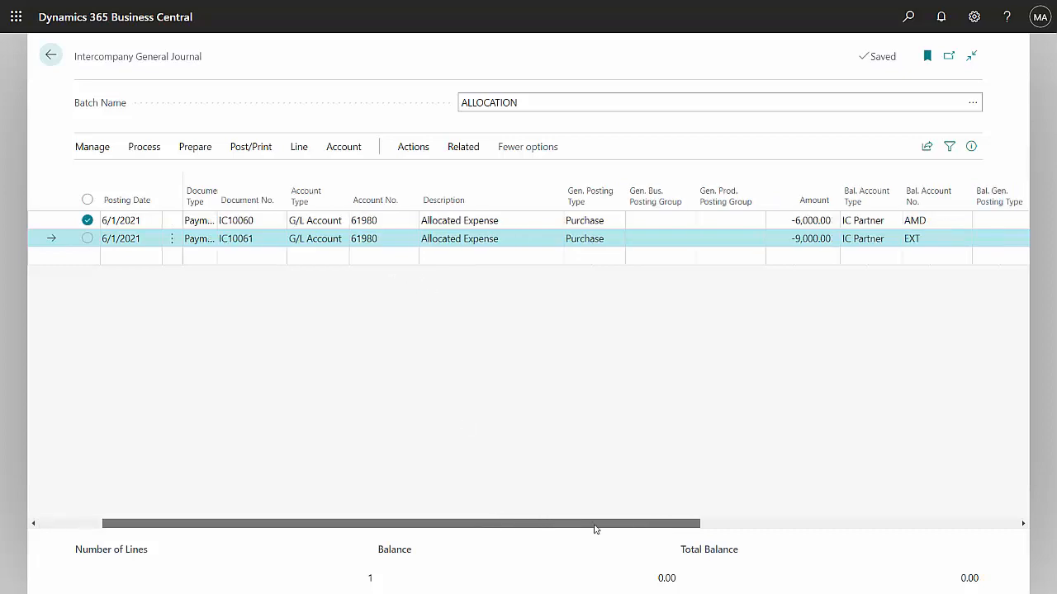
Step: Scroll right across the ALLOCATION batch to review the pasted AMD and EXT payment lines
scroll(right, 3)
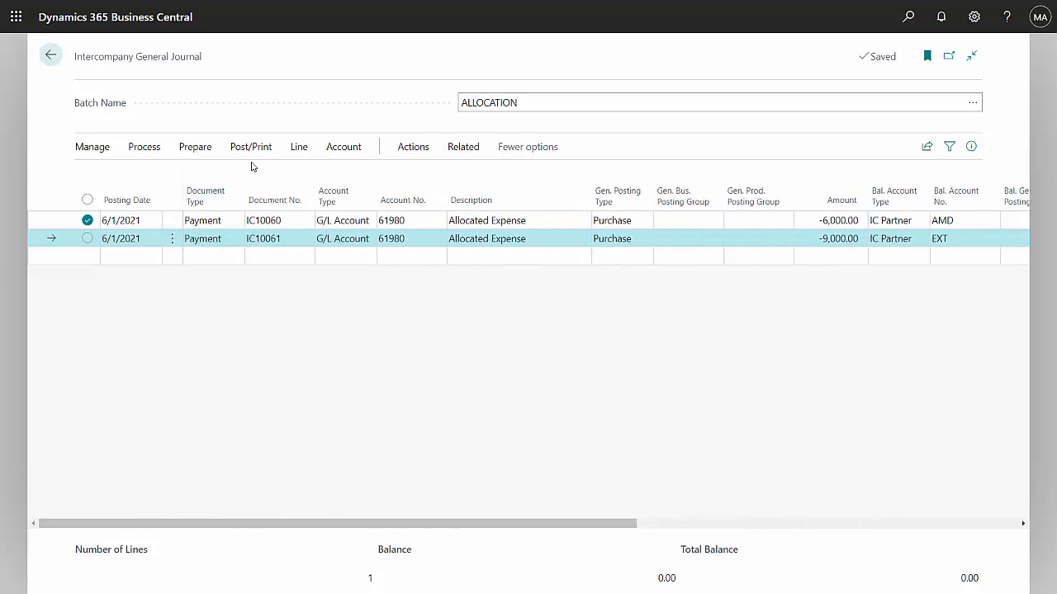
Step: Post the AMD and EXT payment lines and acknowledge the successful posting message
click(250, 146)
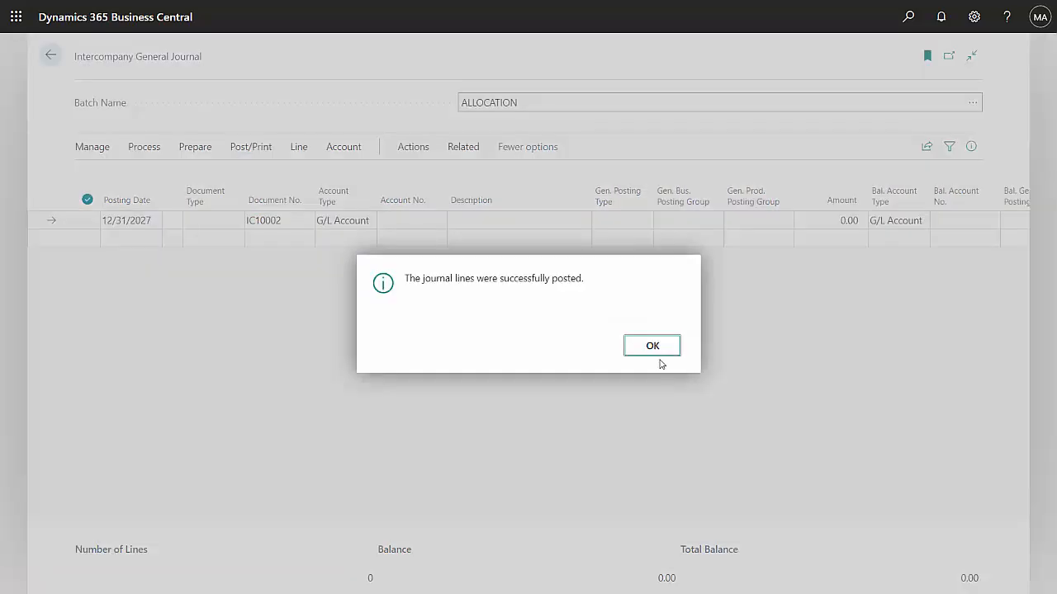
click(651, 345)
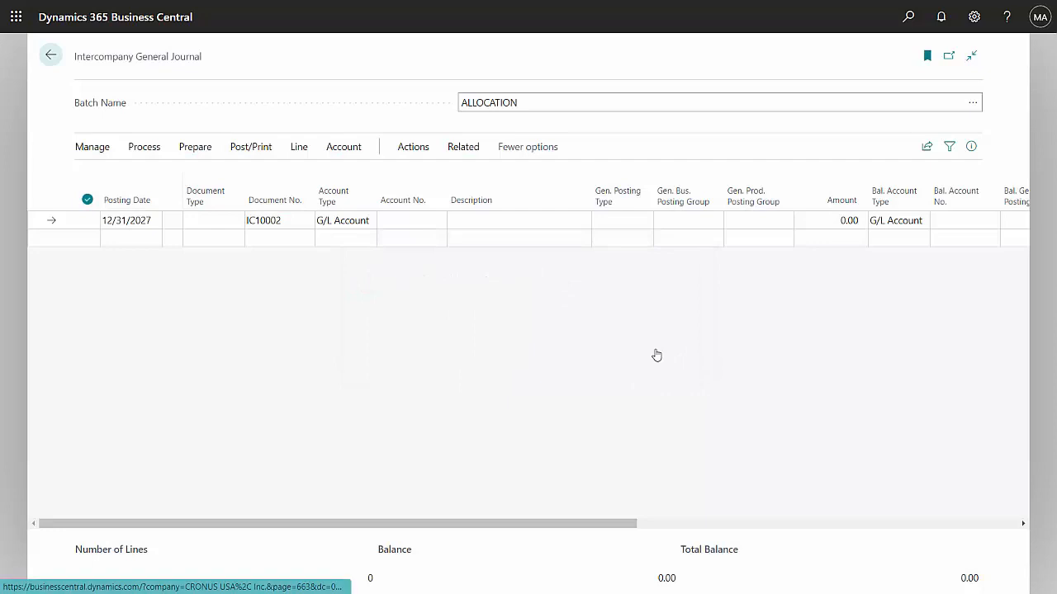